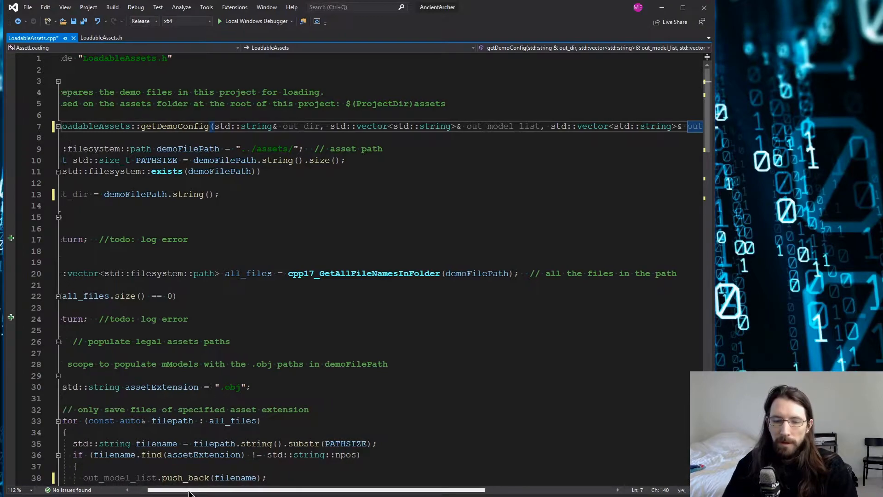
Insert a blank line right after the opening brace of getDemoConfig
{"action": "scroll", "scroll_direction": "left", "scroll_amount": 3}
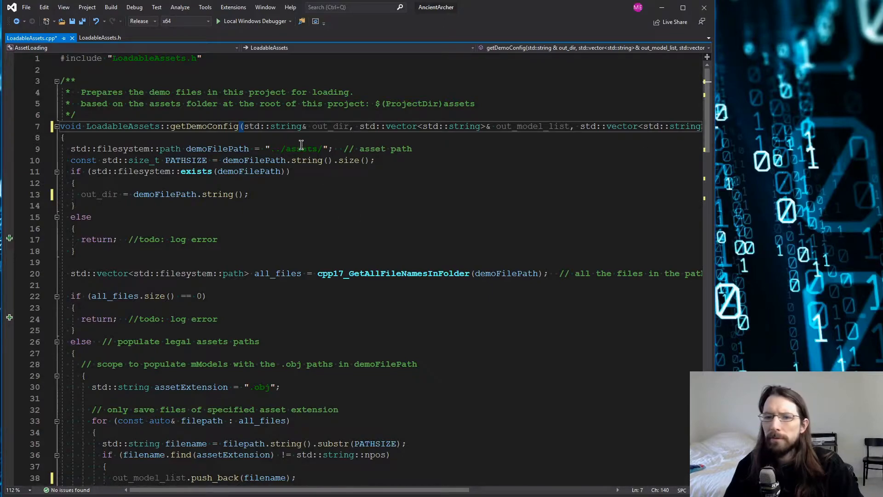
{"action": "mouse_move", "coordinate": [121, 149]}
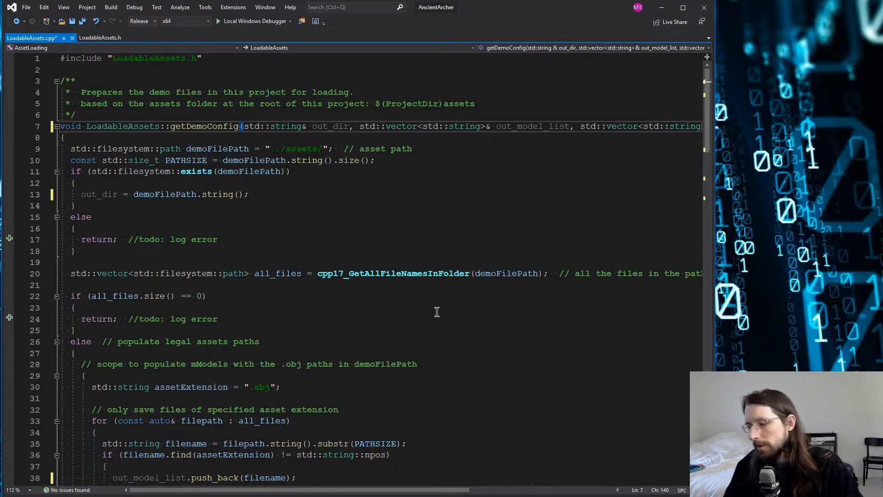
{"action": "mouse_move", "coordinate": [382, 192]}
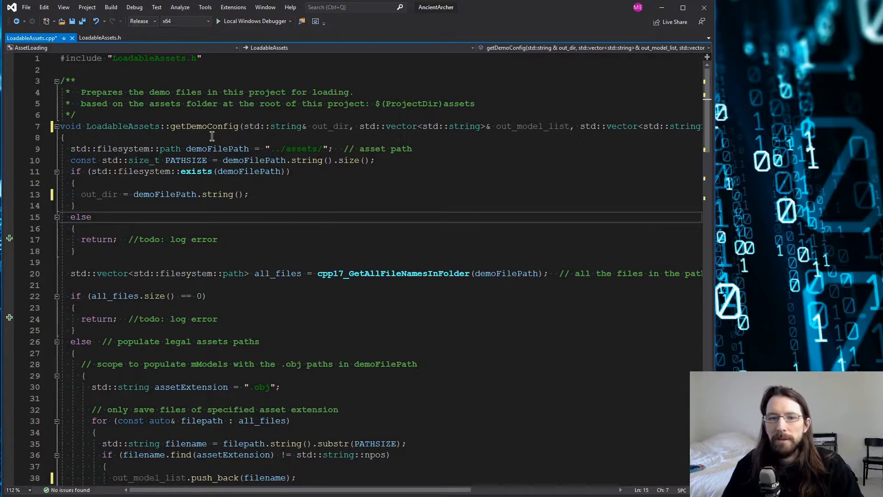
{"action": "key", "text": "Enter"}
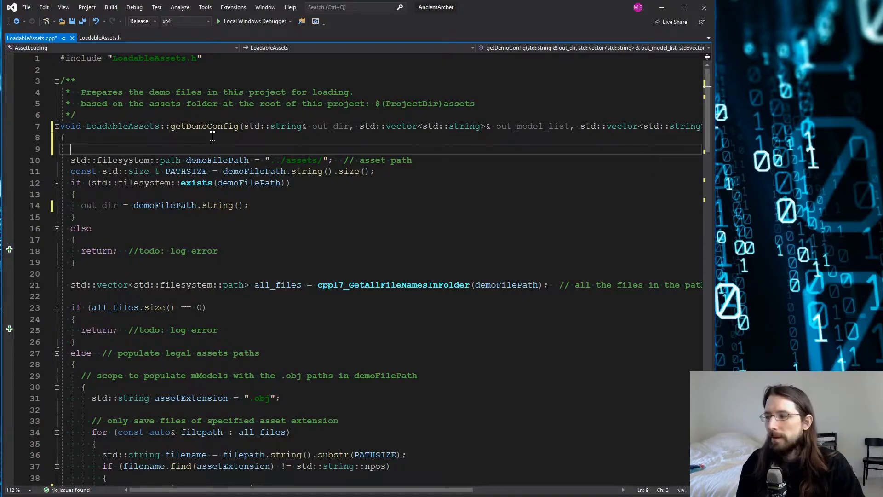
Write the trial line std::string apath = __FILE__; then select it for removal
{"action": "type", "text": "s"}
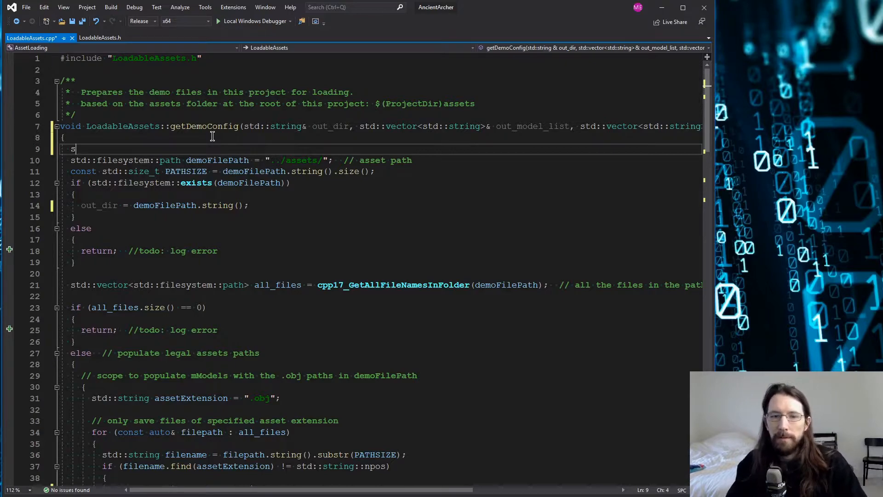
{"action": "type", "text": "td::string"}
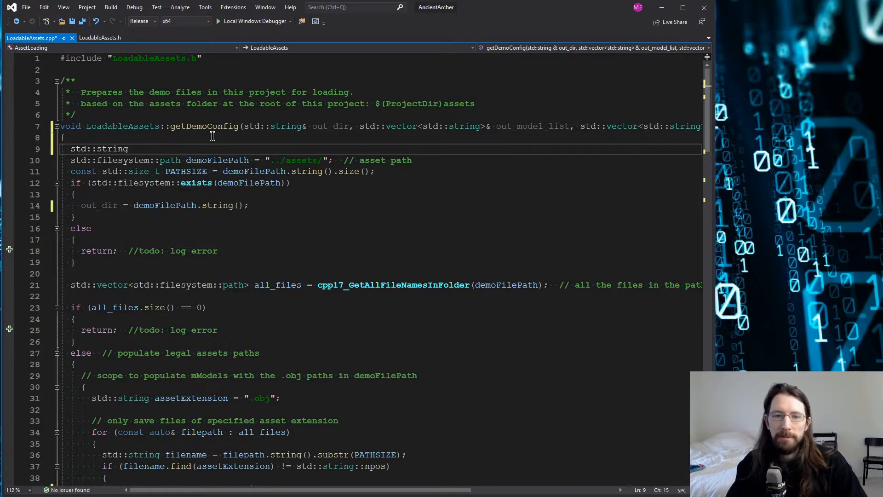
{"action": "type", "text": "path"}
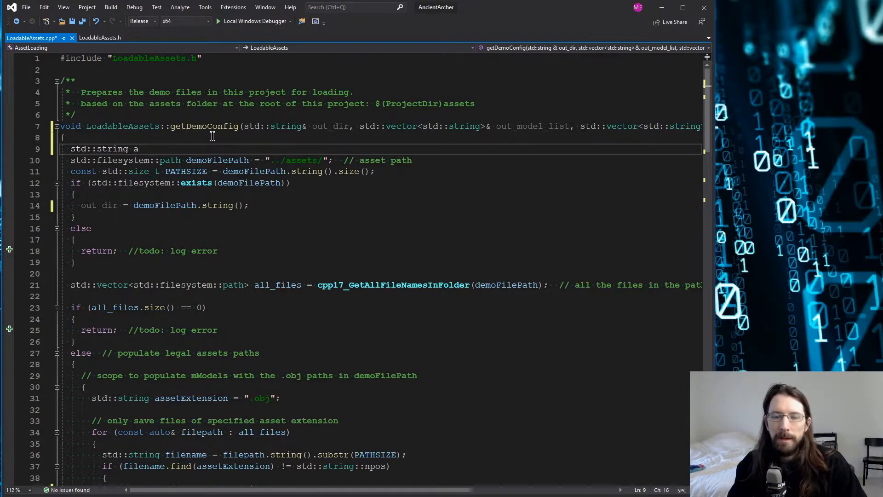
{"action": "type", "text": "path = __FILE__"}
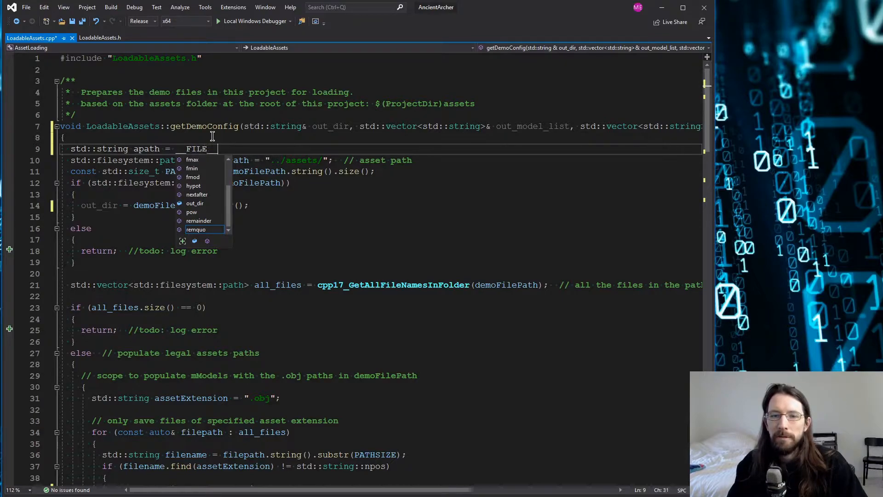
{"action": "type", "text": ";"}
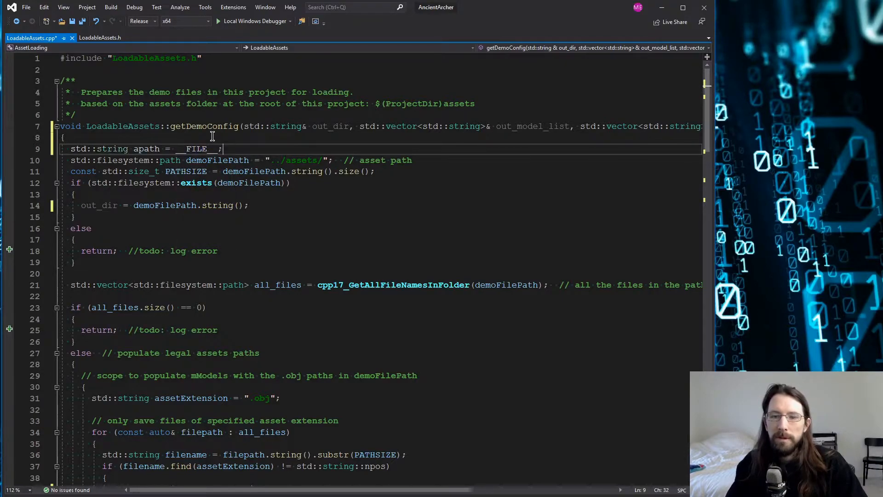
{"action": "double_click", "coordinate": [194, 148]}
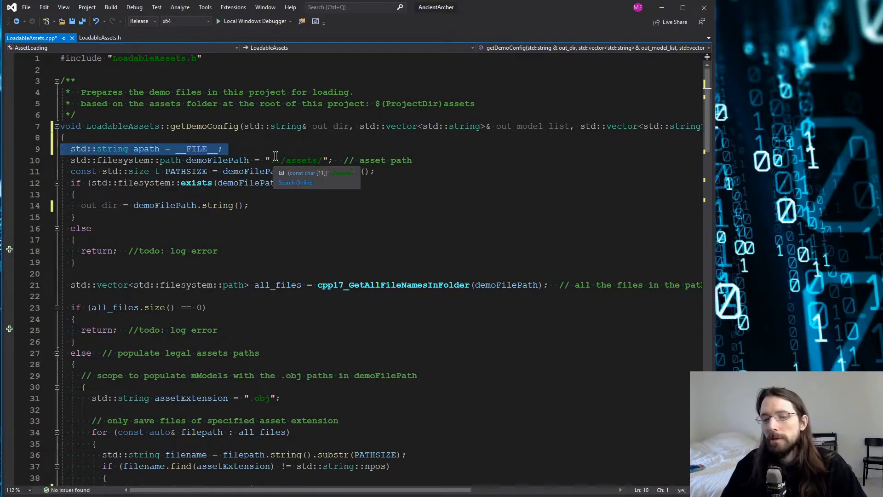
{"action": "mouse_move", "coordinate": [467, 160]}
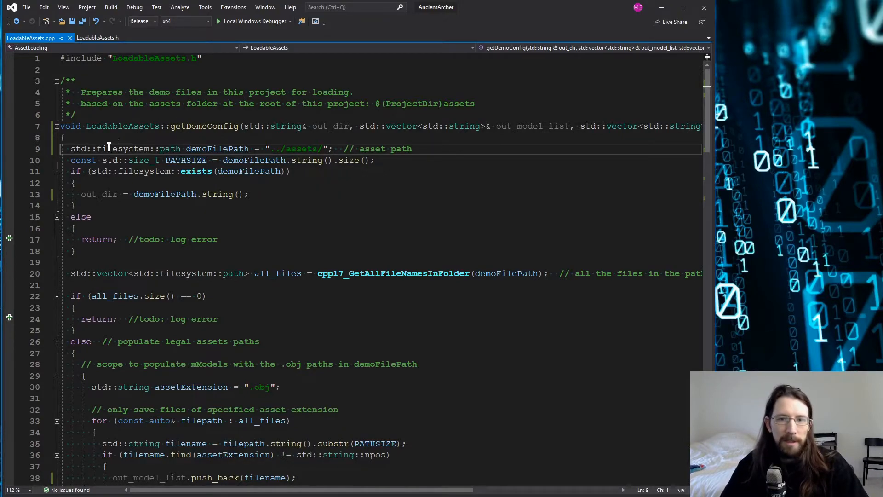
{"action": "double_click", "coordinate": [121, 148]}
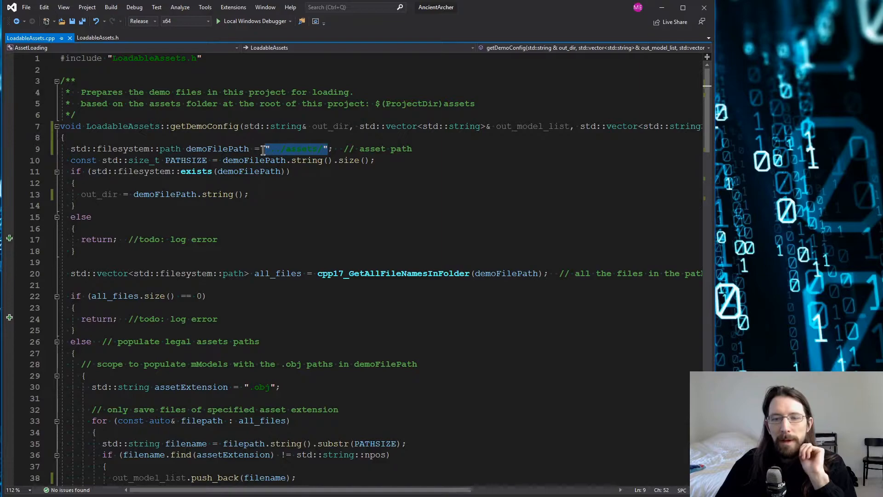
{"action": "mouse_move", "coordinate": [469, 175]}
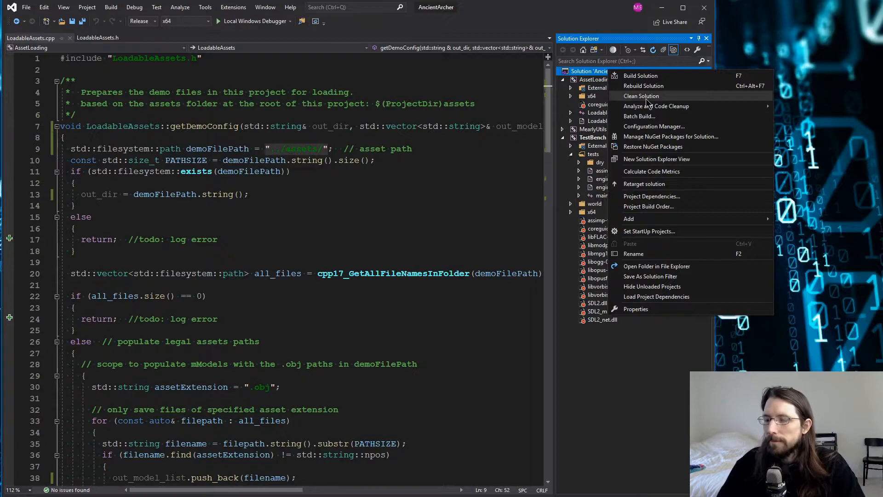
{"action": "mouse_move", "coordinate": [645, 163]}
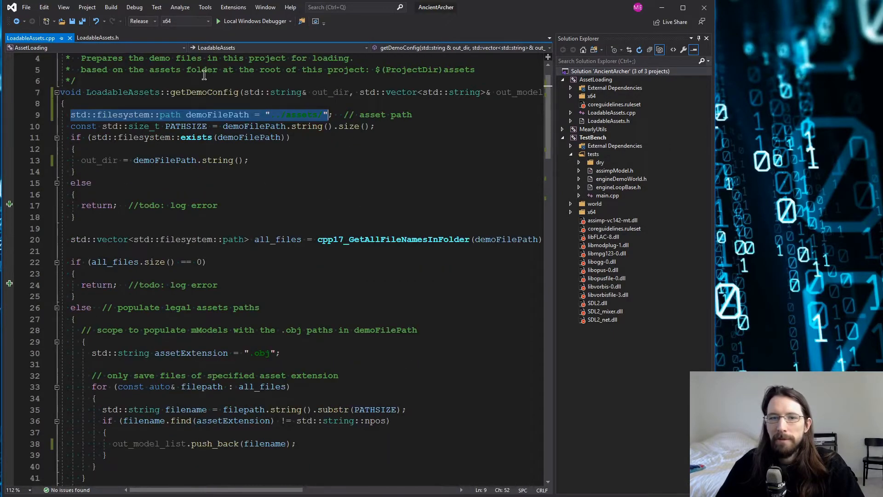
{"action": "mouse_move", "coordinate": [613, 78]}
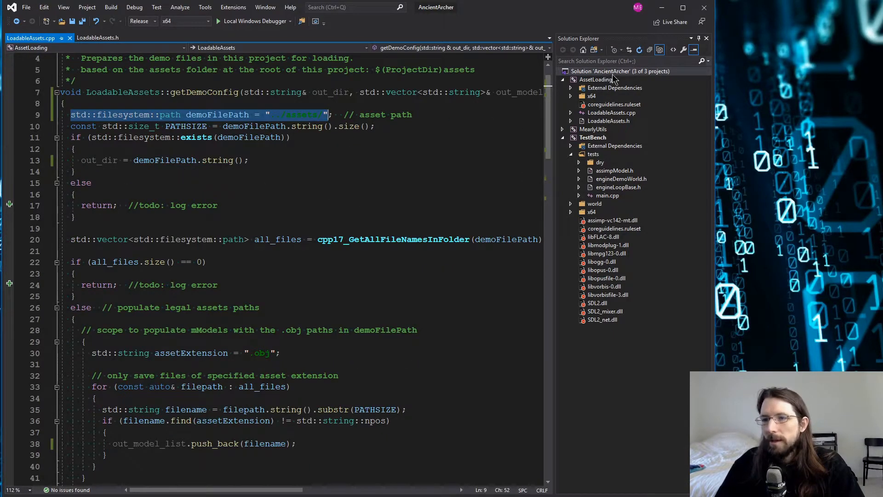
Bring up the solution's context menu to open its folder in File Explorer
{"action": "right_click", "coordinate": [605, 71]}
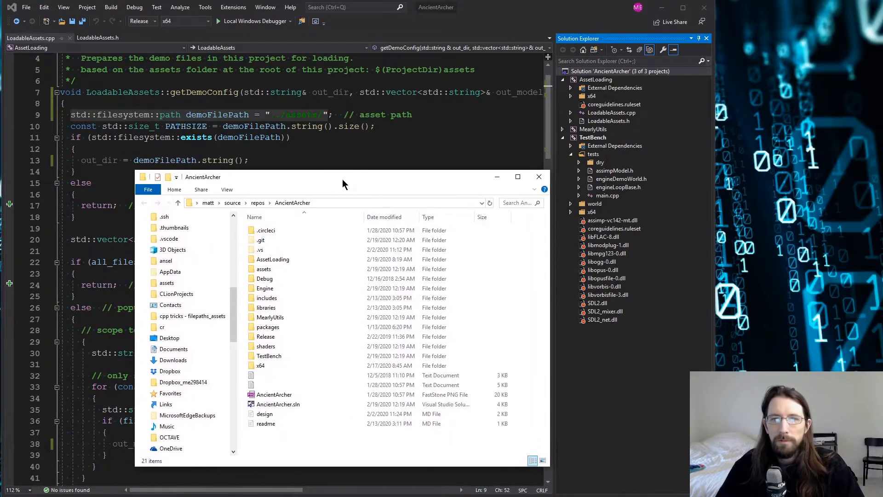
Browse into the Release folder and select the AncientArcher.exe application
{"action": "left_click", "coordinate": [263, 268]}
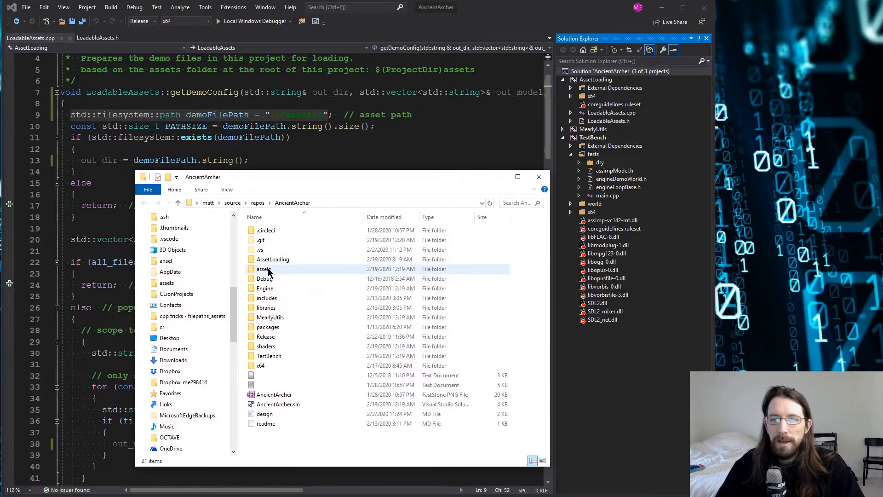
{"action": "mouse_move", "coordinate": [261, 364]}
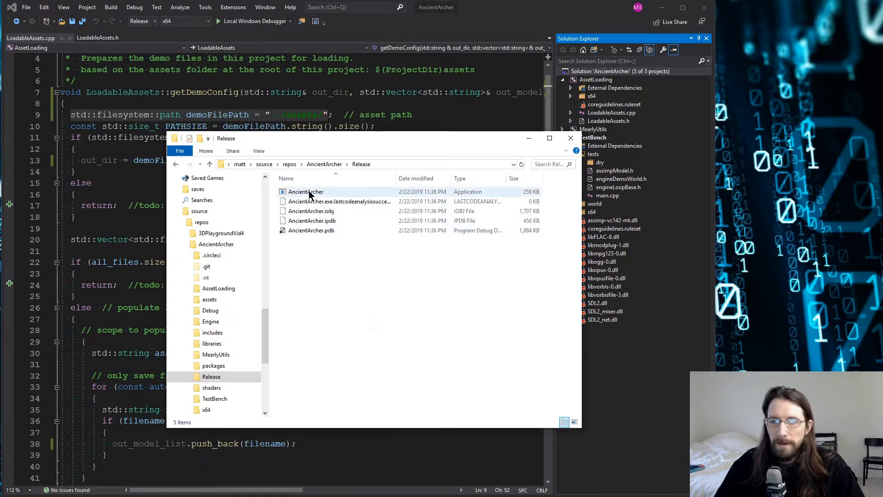
{"action": "left_click", "coordinate": [306, 191]}
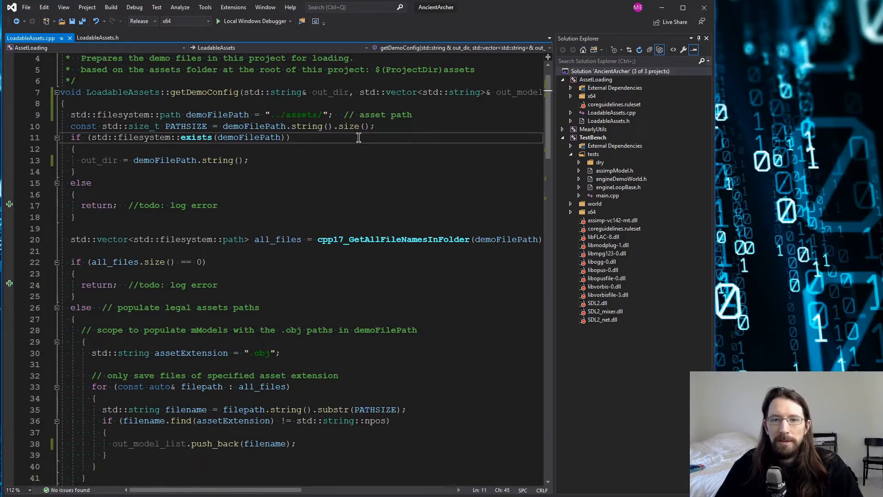
{"action": "left_click", "coordinate": [218, 114]}
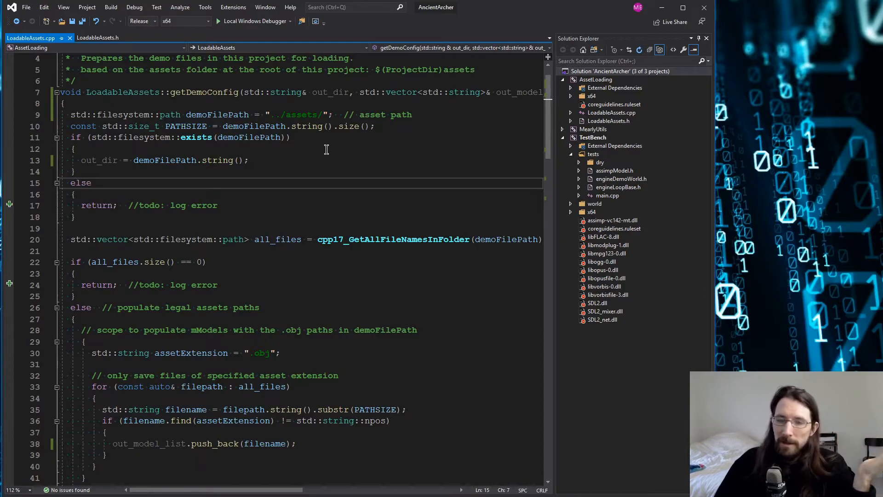
{"action": "mouse_move", "coordinate": [420, 145]}
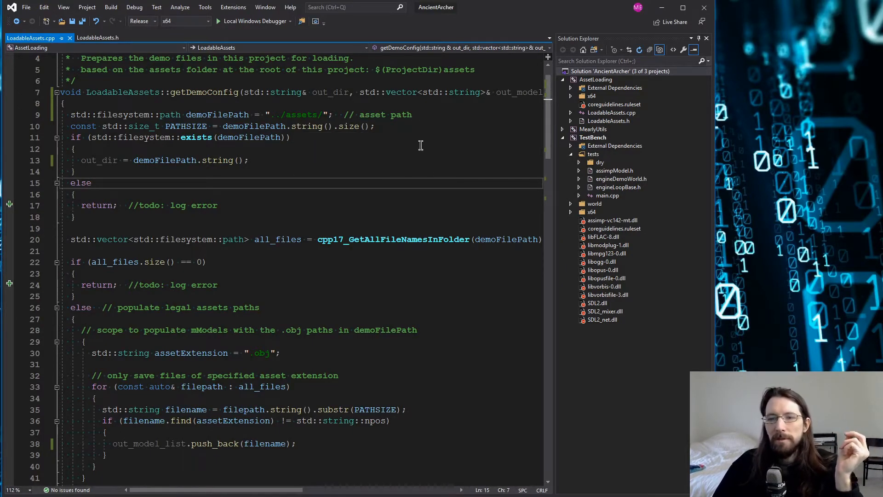
{"action": "double_click", "coordinate": [165, 160]}
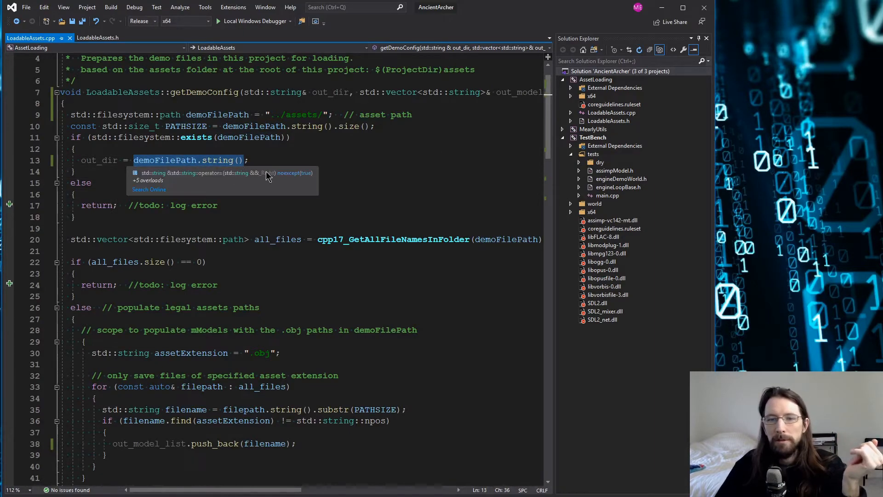
{"action": "mouse_move", "coordinate": [416, 186]}
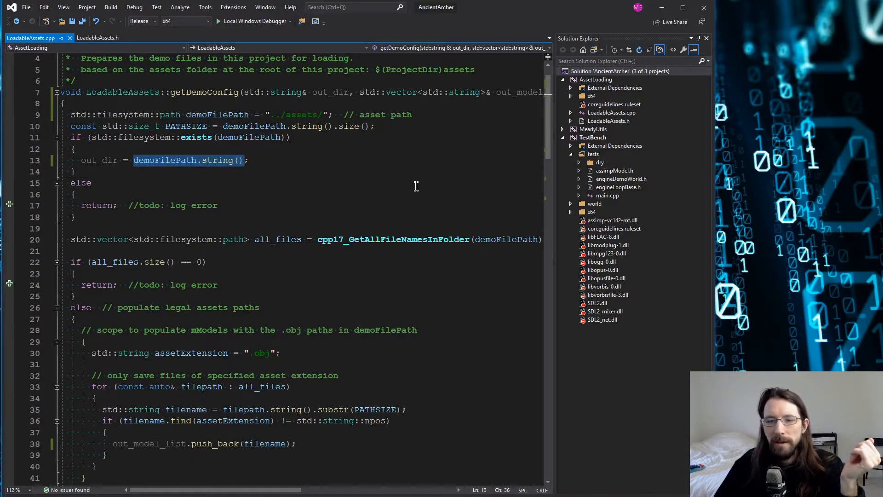
{"action": "mouse_move", "coordinate": [414, 156]}
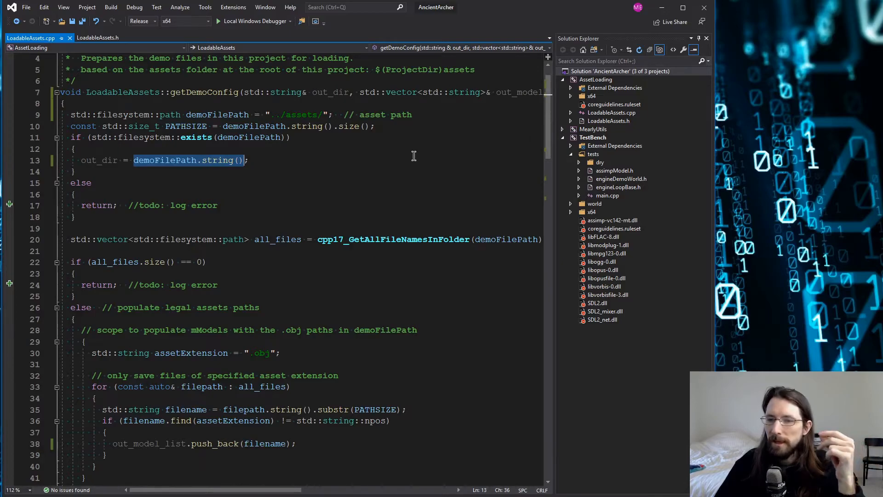
{"action": "left_click", "coordinate": [248, 160]}
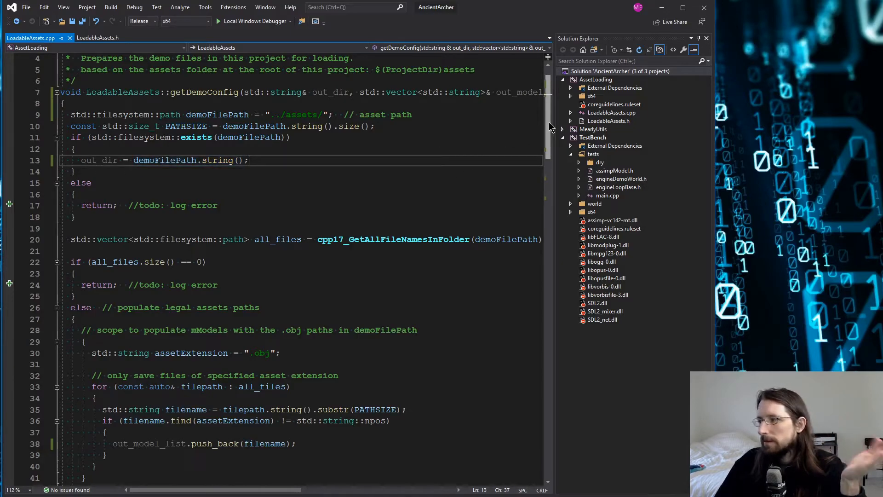
Scroll to cpp17_GetAllFileNamesInFolder and highlight the entry variable's uses
{"action": "scroll", "scroll_direction": "down", "scroll_amount": 3}
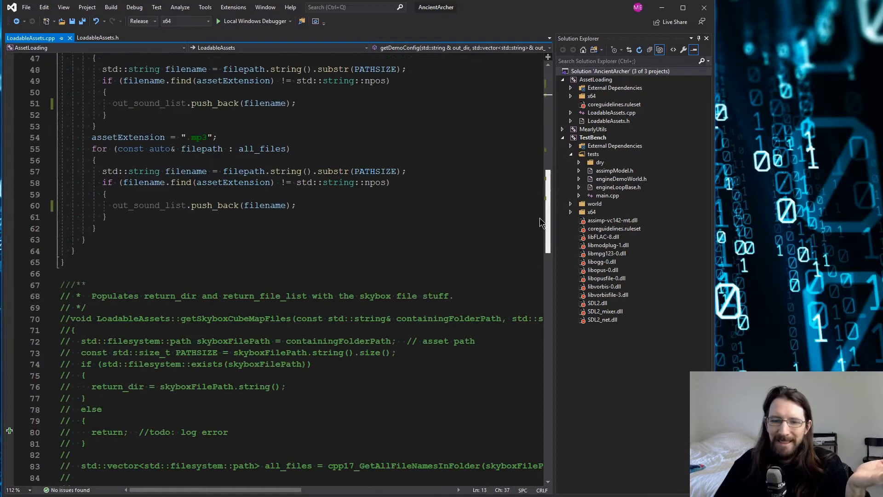
{"action": "scroll", "scroll_direction": "down", "scroll_amount": 3}
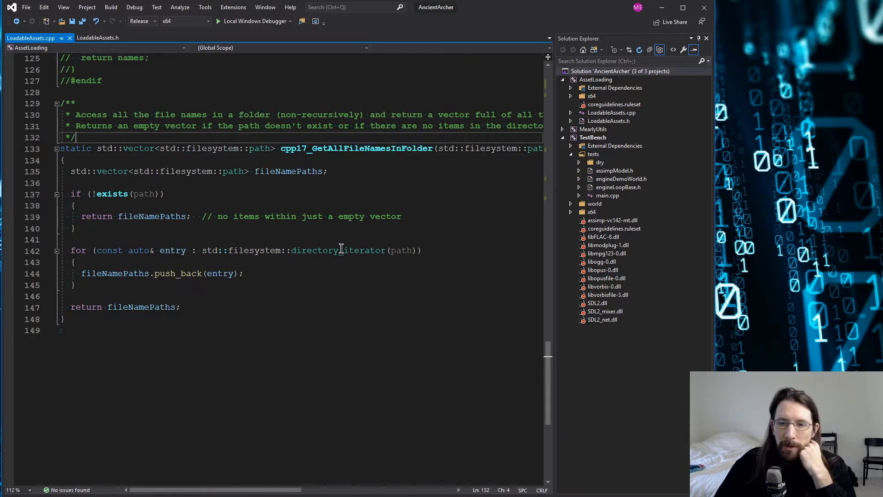
{"action": "double_click", "coordinate": [245, 250]}
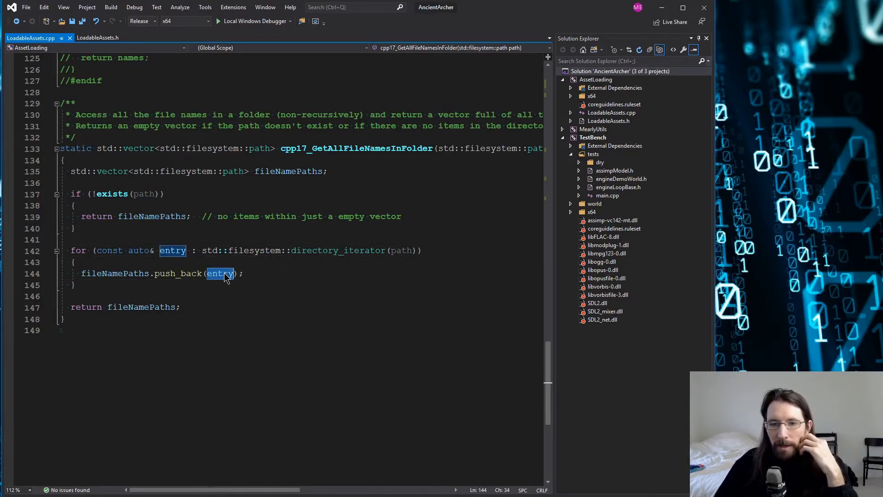
{"action": "mouse_move", "coordinate": [231, 171]}
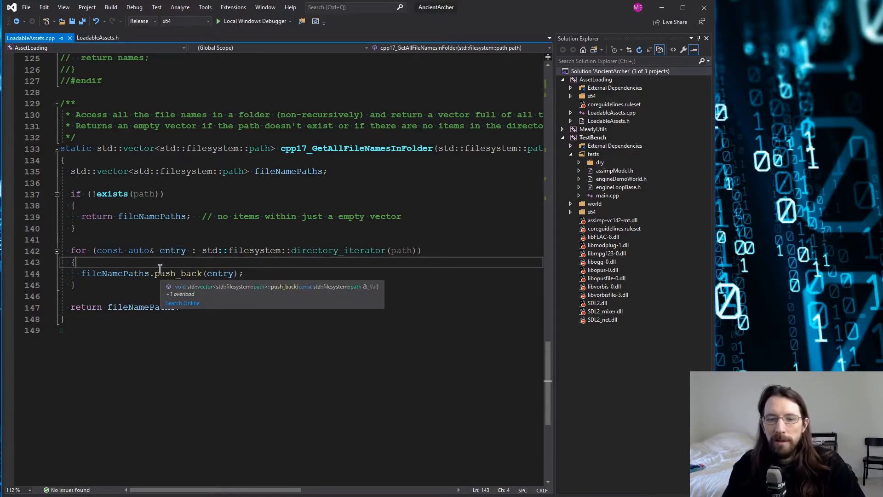
Add std::cout << entry.path().string() << '\n'; above push_back in the directory loop
{"action": "key", "text": "enter"}
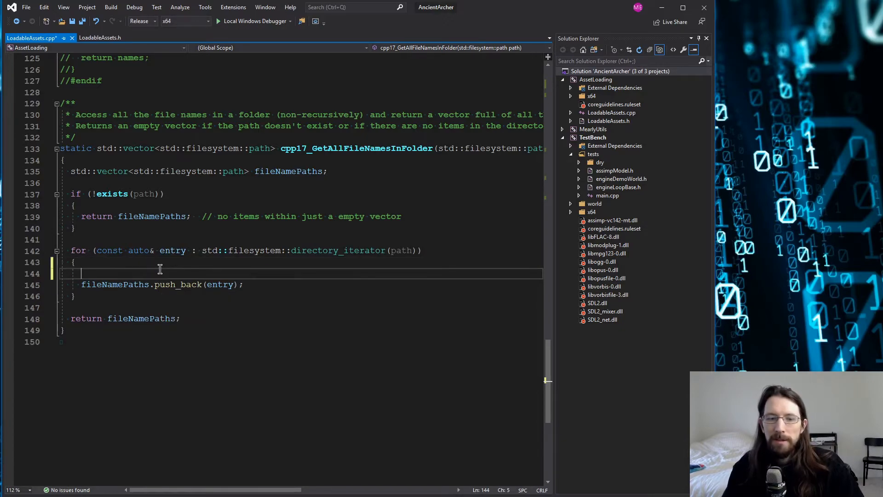
{"action": "type", "text": "std::cout << \""}
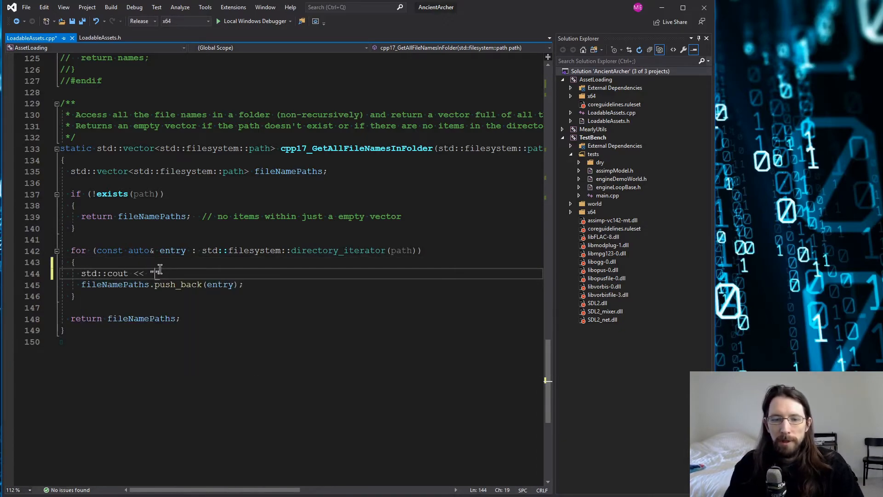
{"action": "type", "text": "entry.path().string() << '"}
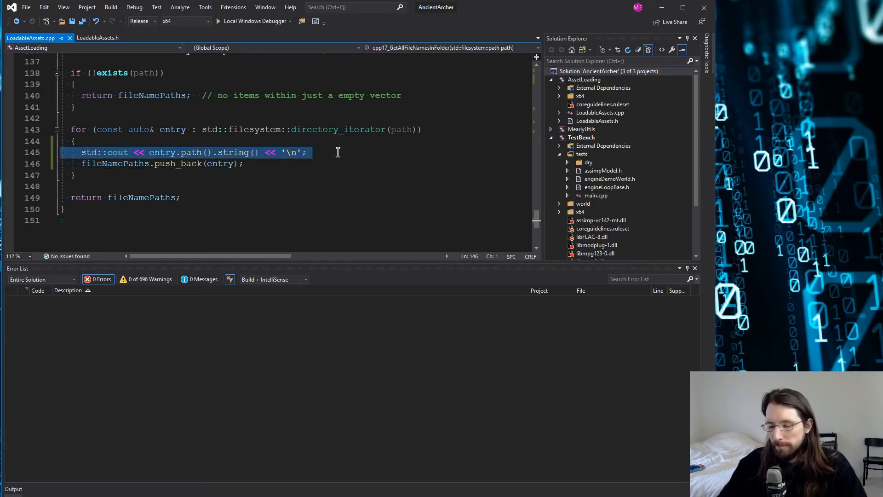
Delete the std::cout debug line, leaving only push_back(entry) in the loop
{"action": "key", "text": "Delete"}
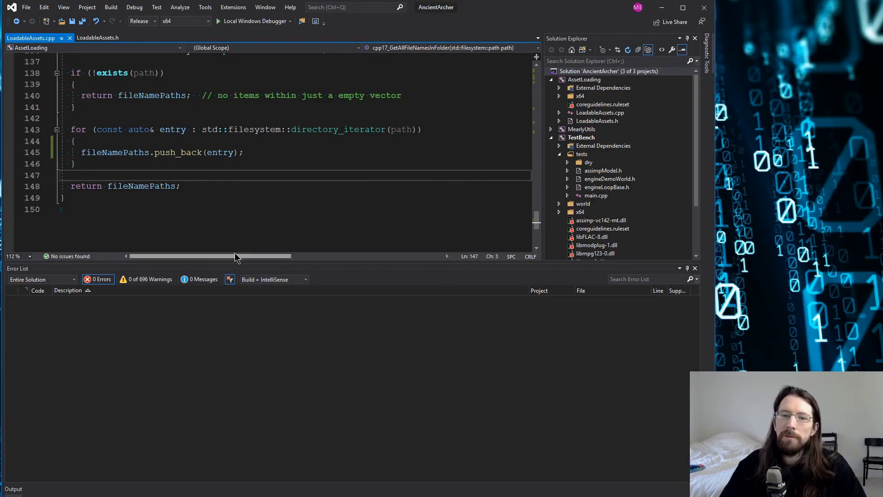
{"action": "mouse_move", "coordinate": [336, 235]}
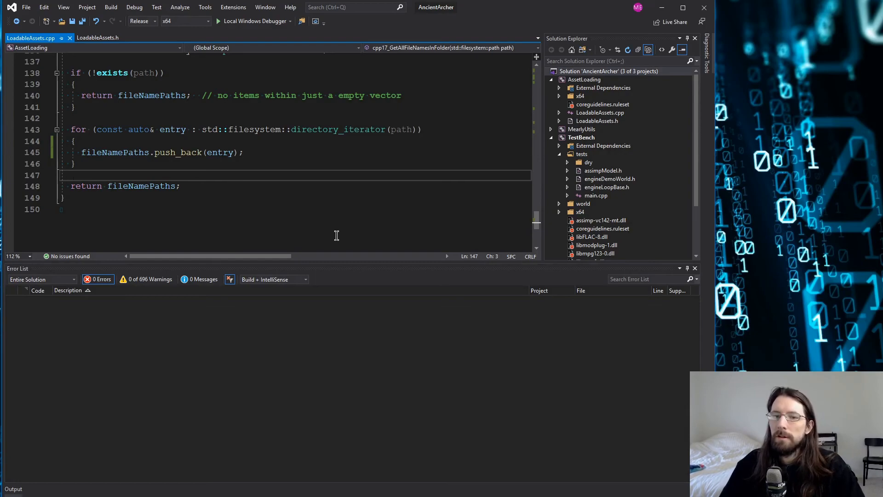
{"action": "mouse_move", "coordinate": [217, 211]}
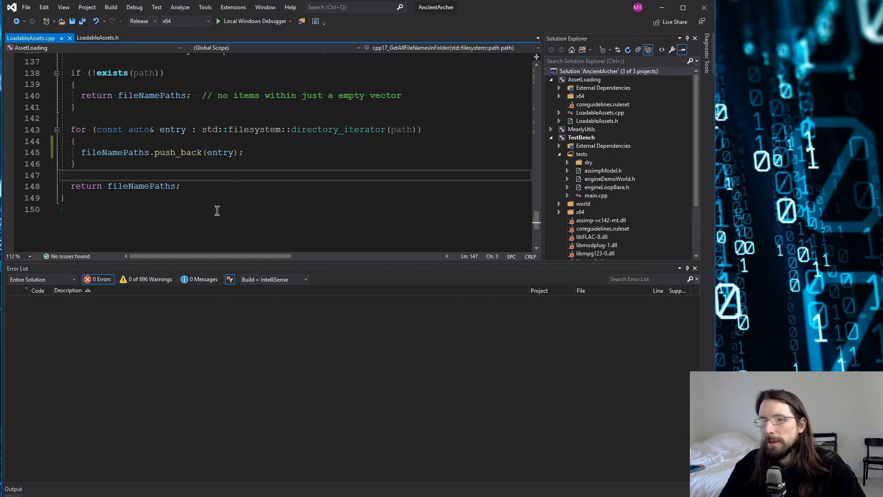